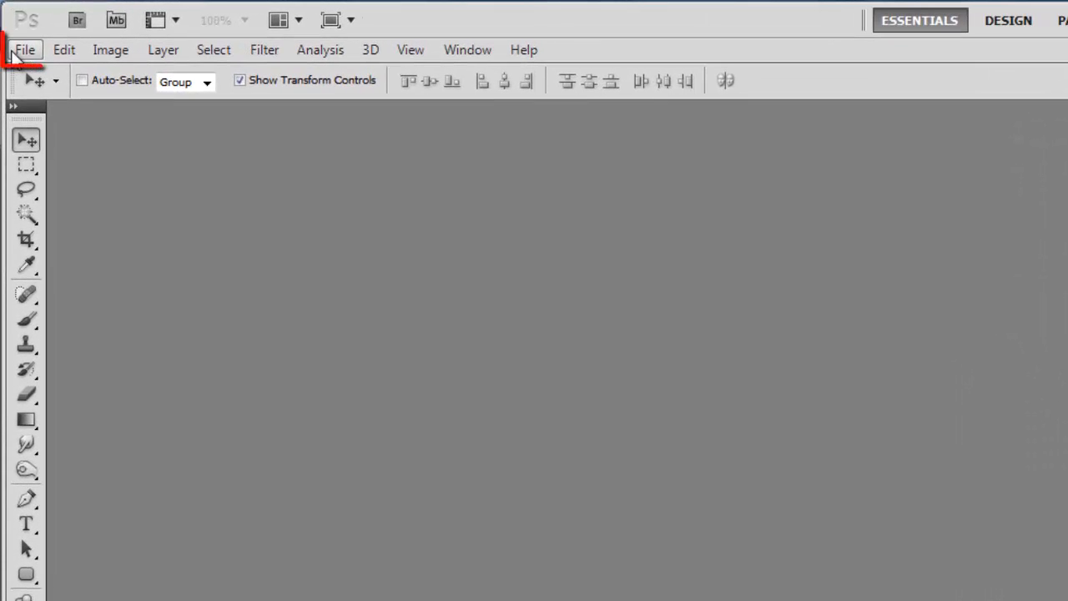
Start a new document using the International Paper A4 preset (210×297 mm, 300 ppi).
click(24, 49)
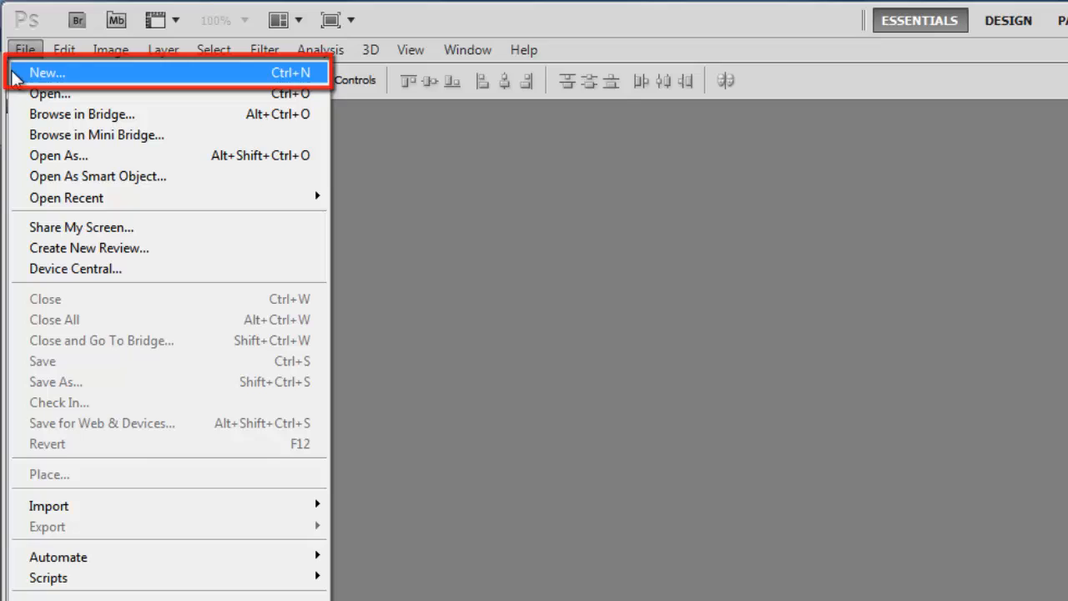
click(46, 73)
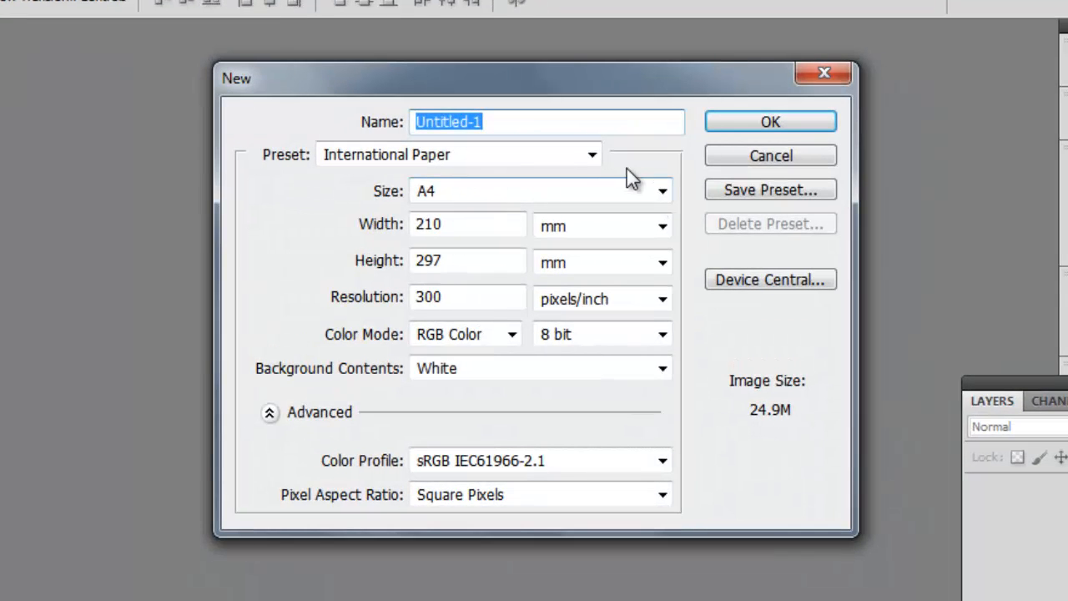
click(591, 154)
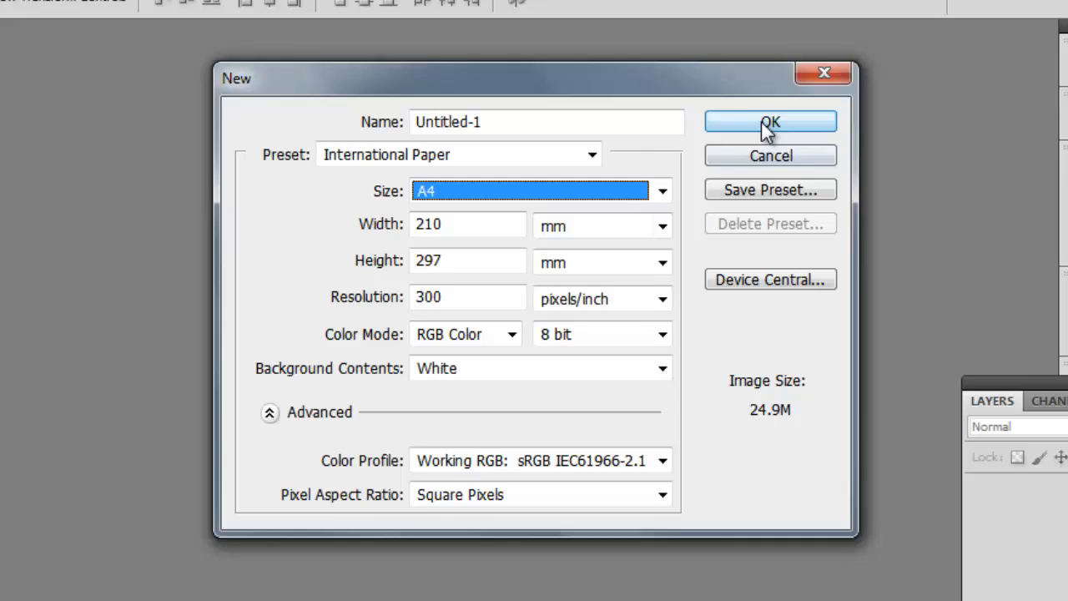
Create the A4 document, add Layer 1, and render grey Clouds on it.
click(769, 121)
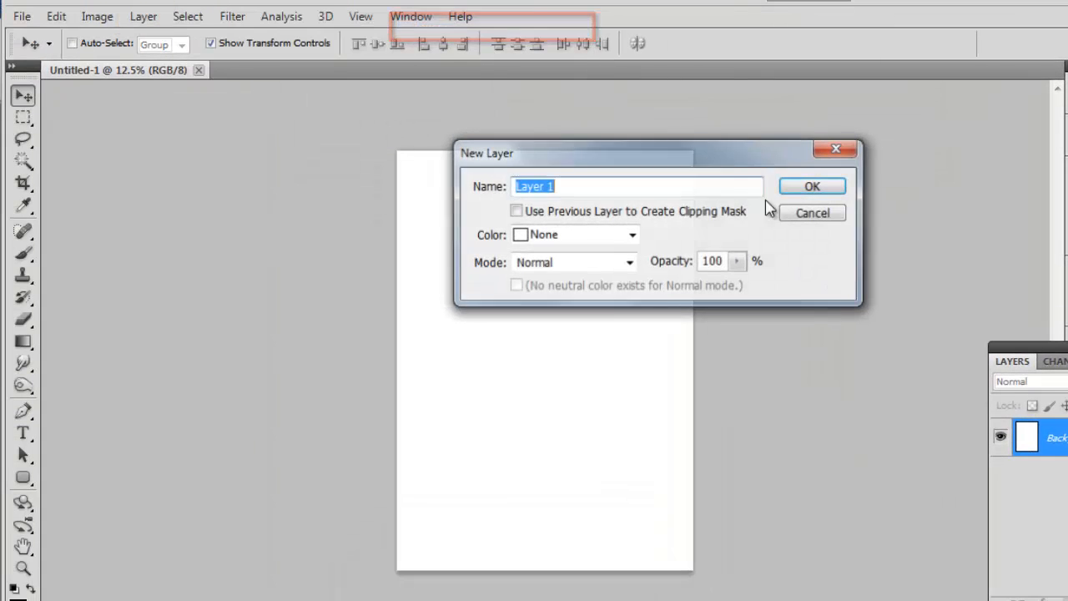
click(810, 186)
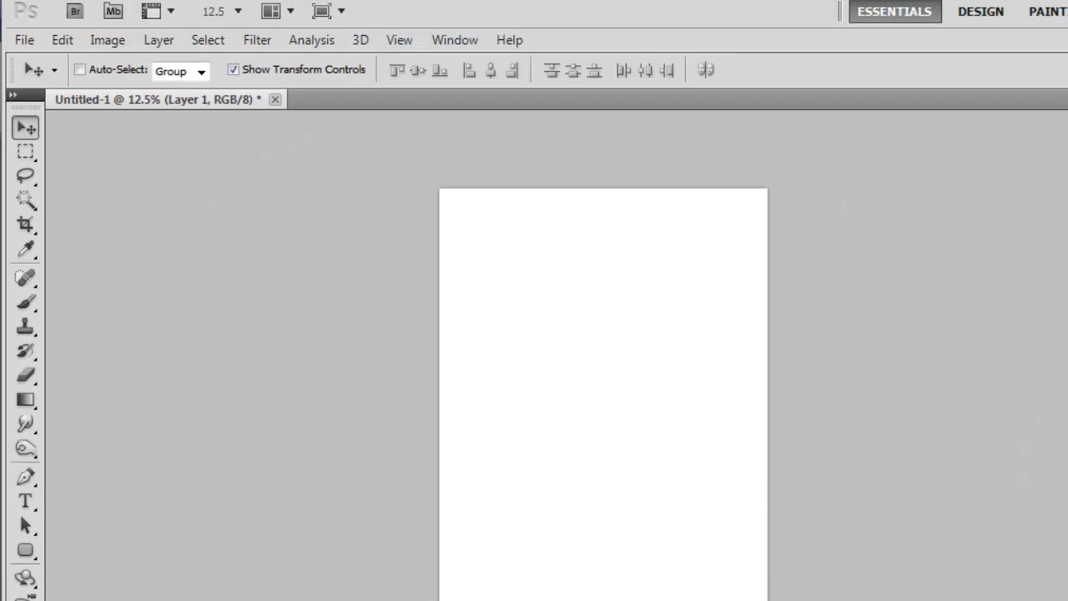
click(256, 40)
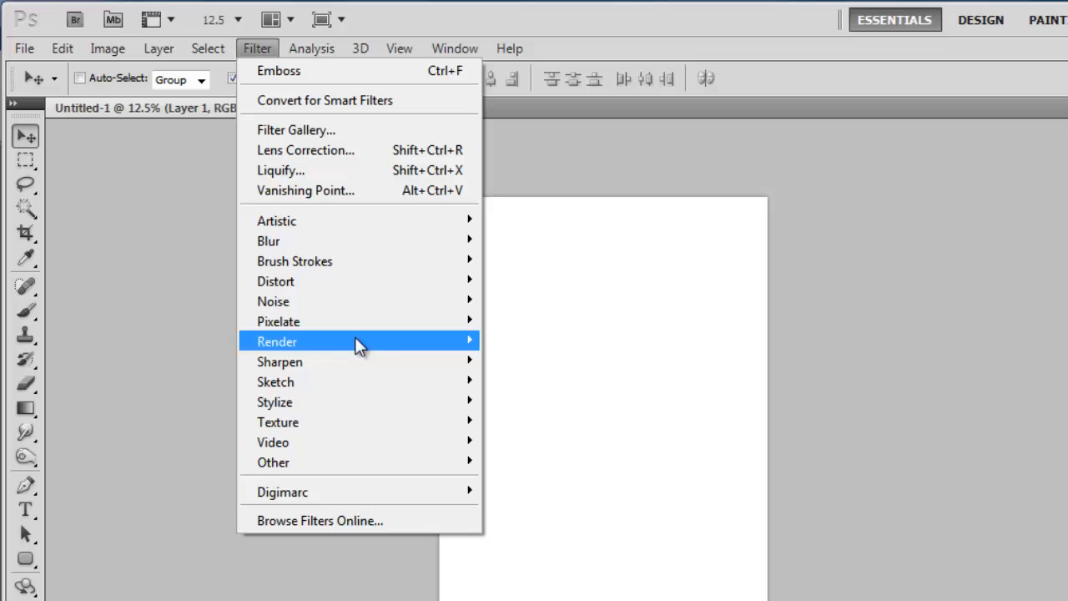
mouse_move(358, 341)
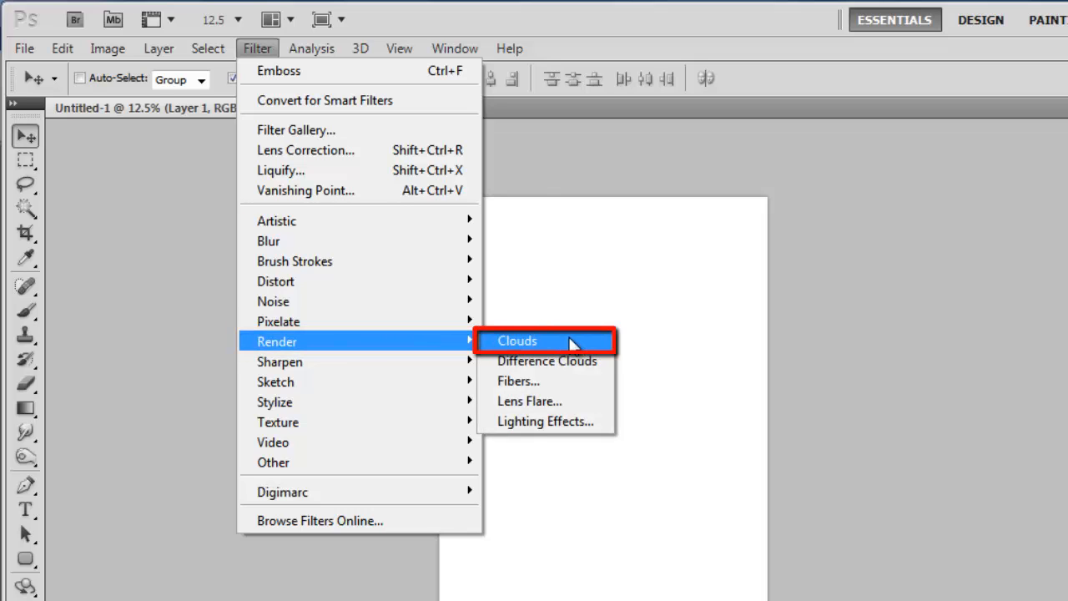
click(518, 340)
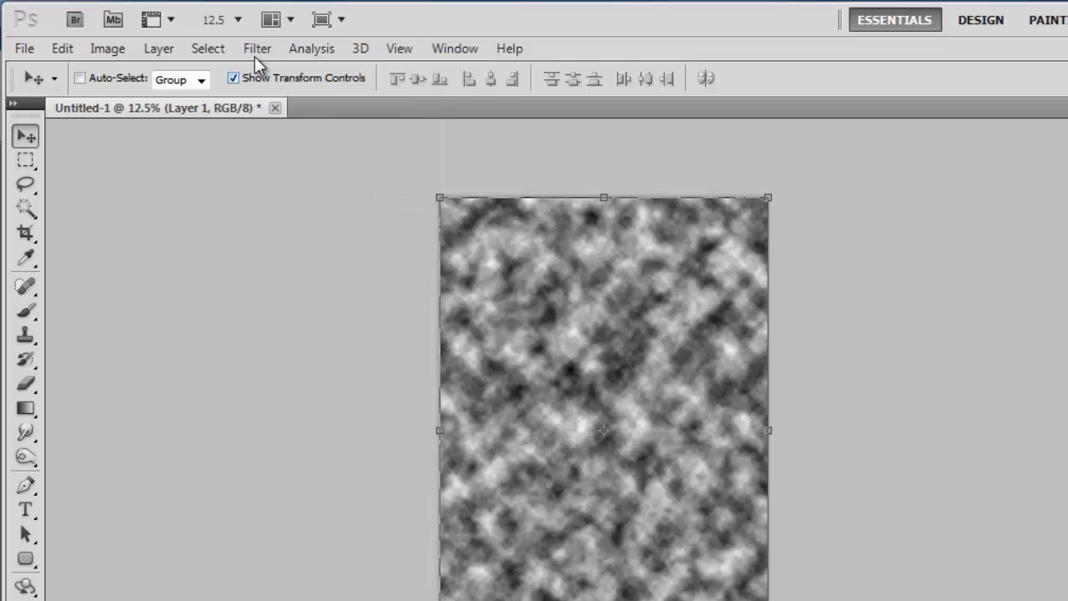
Emboss the clouds with Height 9 px, Angle 135 and Amount 115%.
click(257, 48)
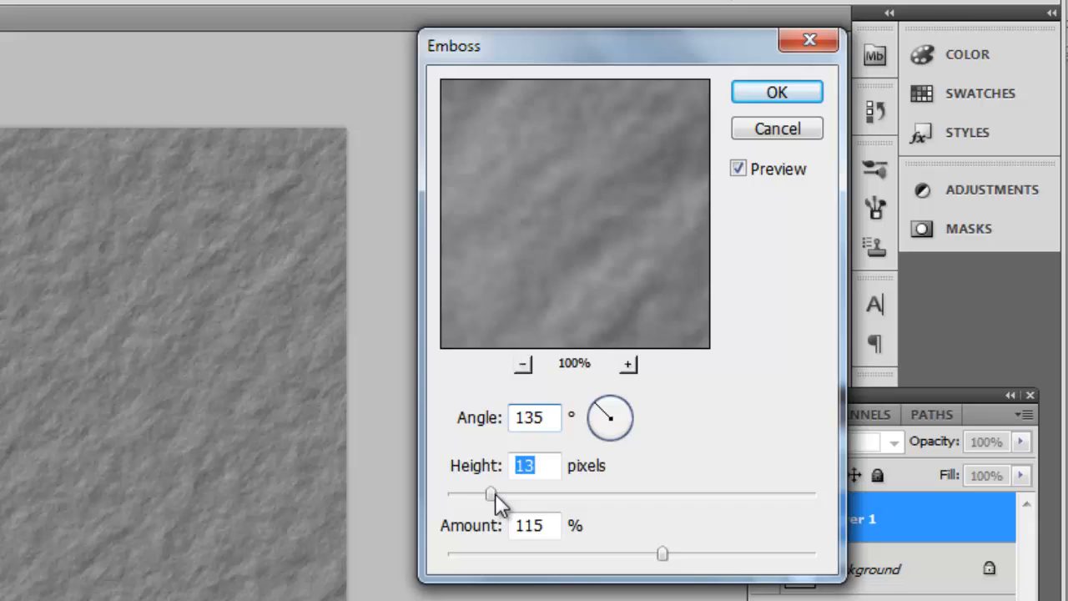
drag(491, 494, 509, 493)
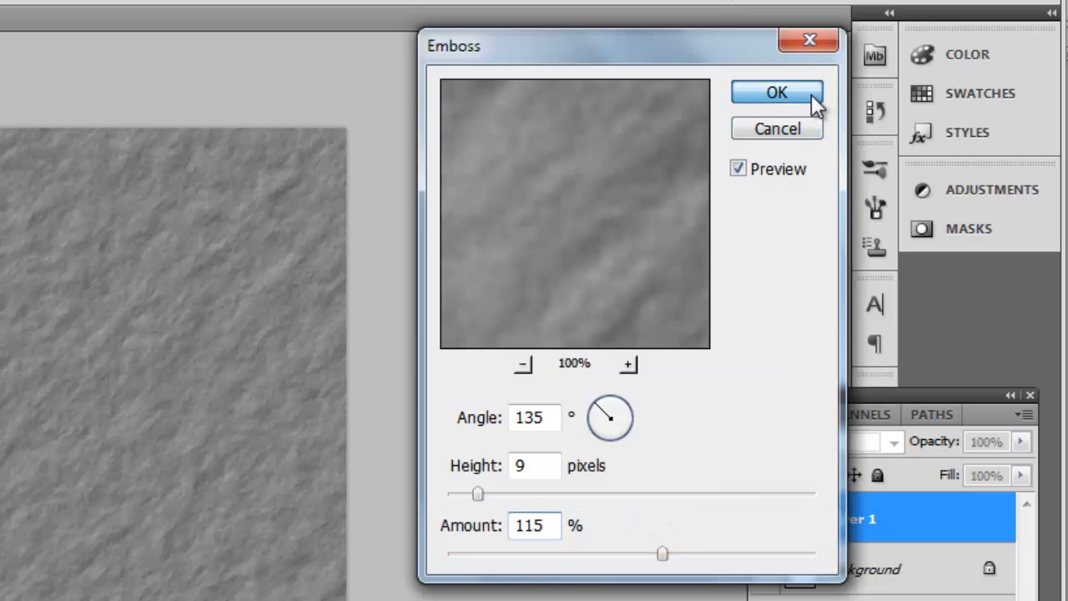
click(776, 92)
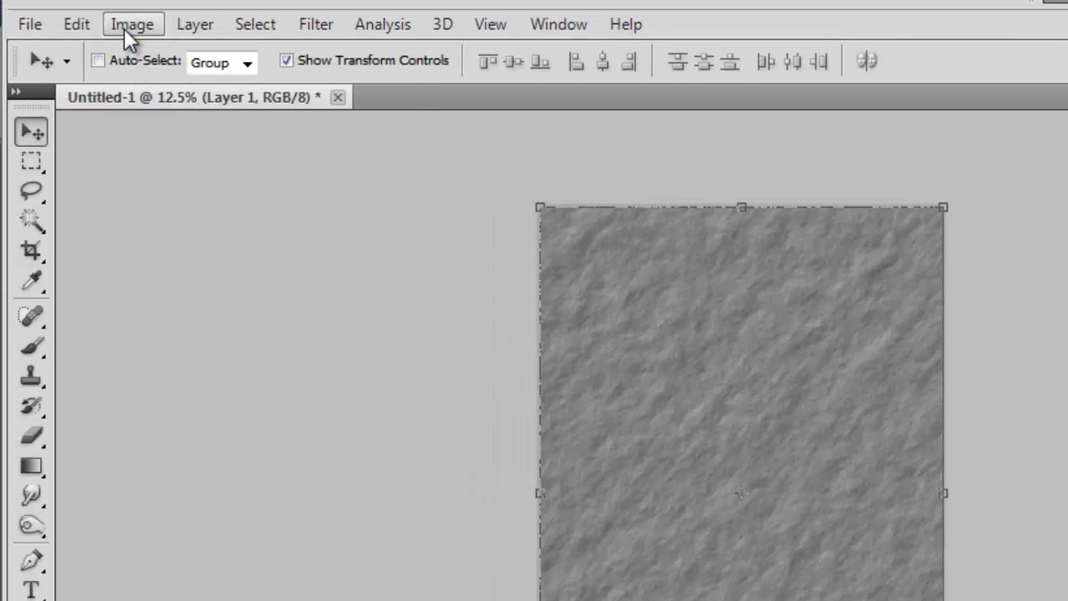
Apply Color Balance midtones +2, -34, -68 to tint the texture brown.
click(131, 23)
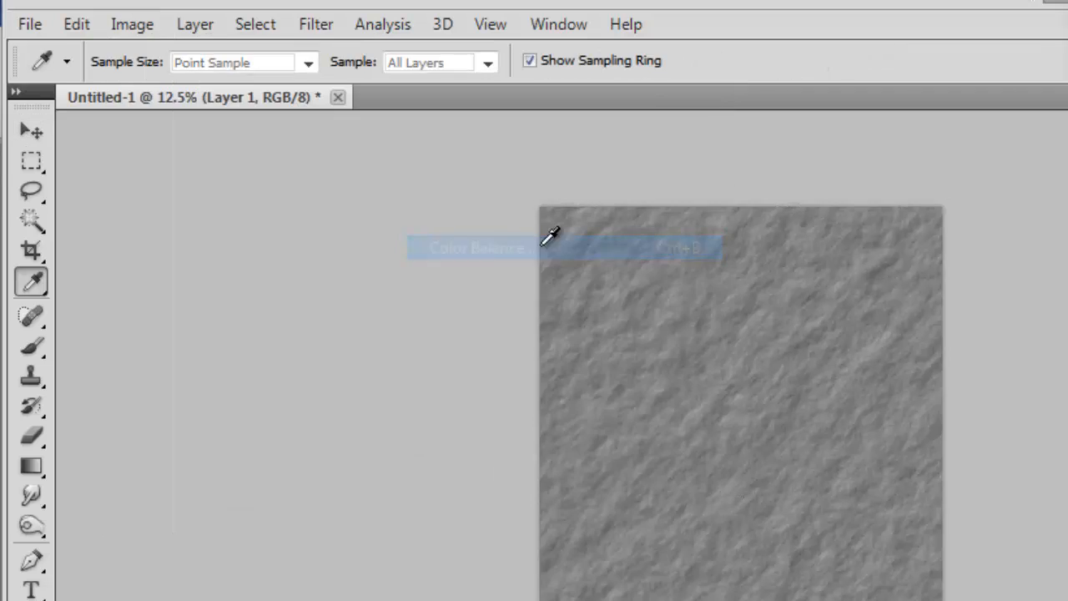
click(480, 248)
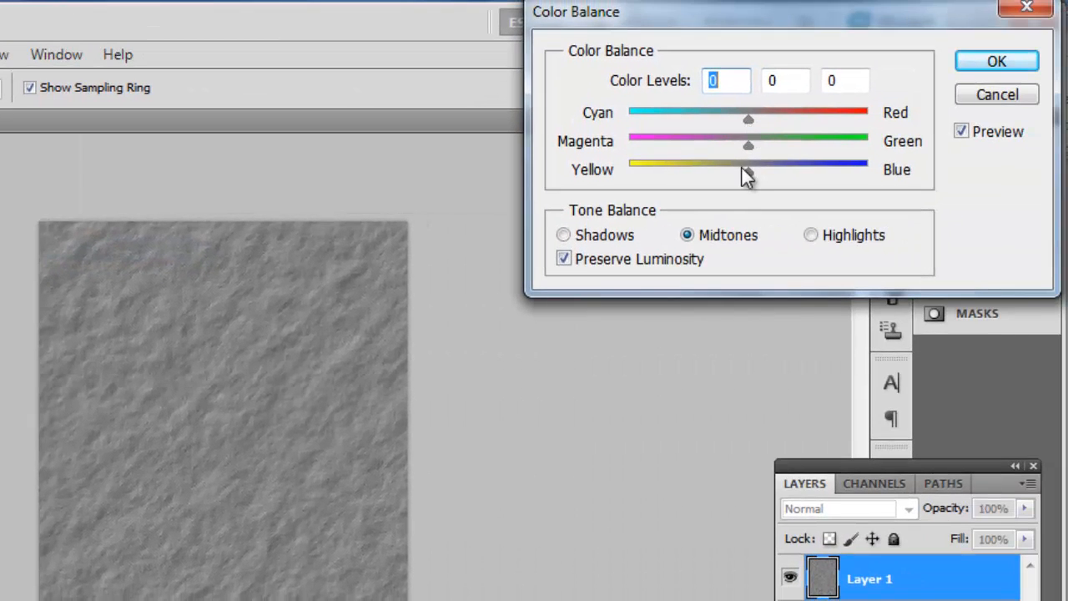
drag(749, 171, 667, 171)
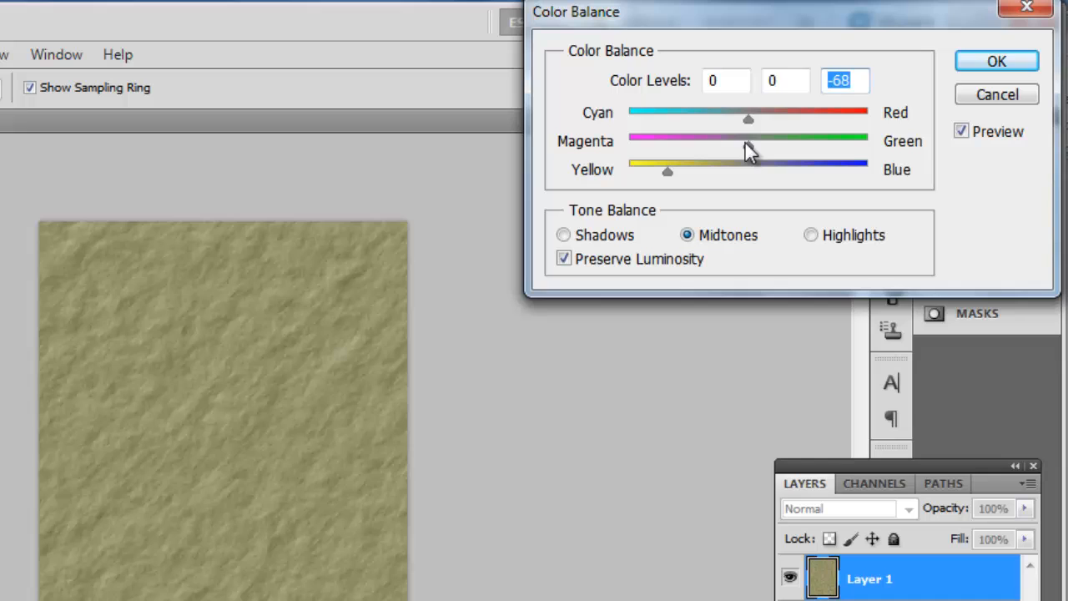
drag(748, 119, 713, 118)
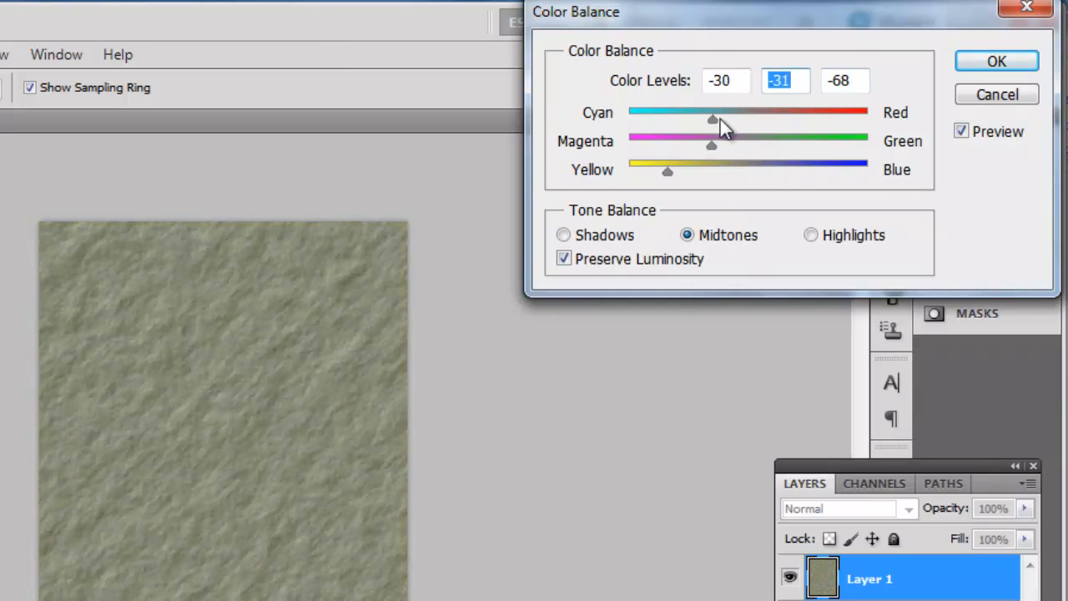
drag(714, 120, 755, 119)
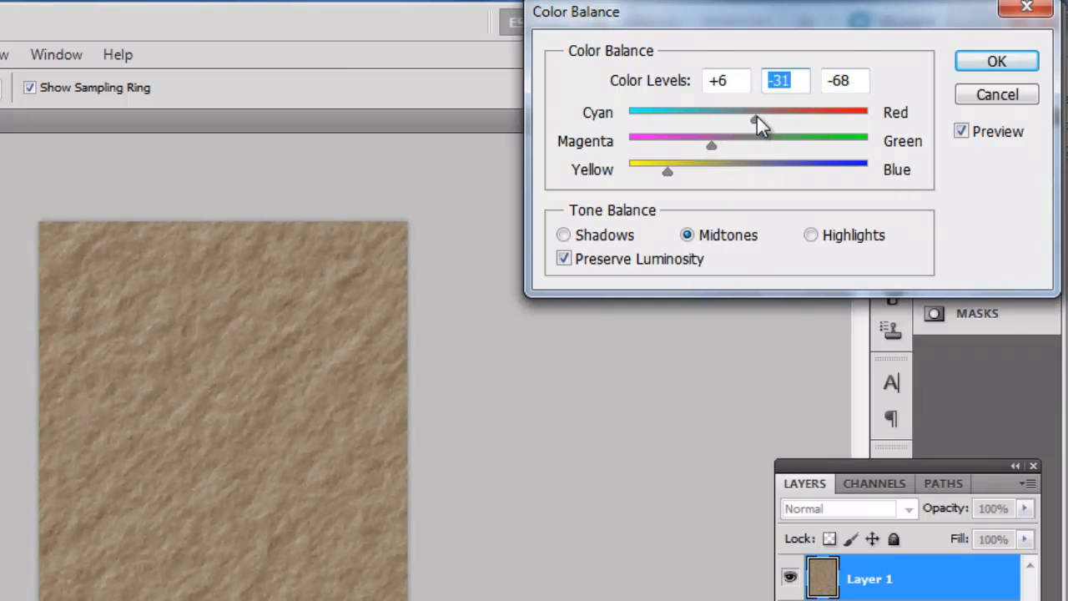
drag(755, 119, 750, 119)
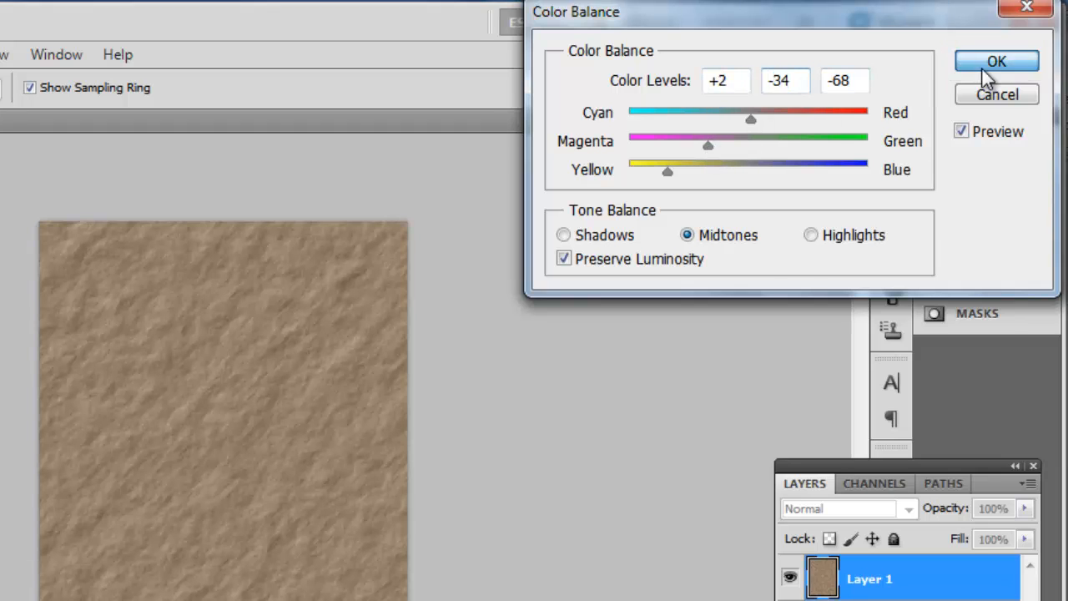
click(996, 61)
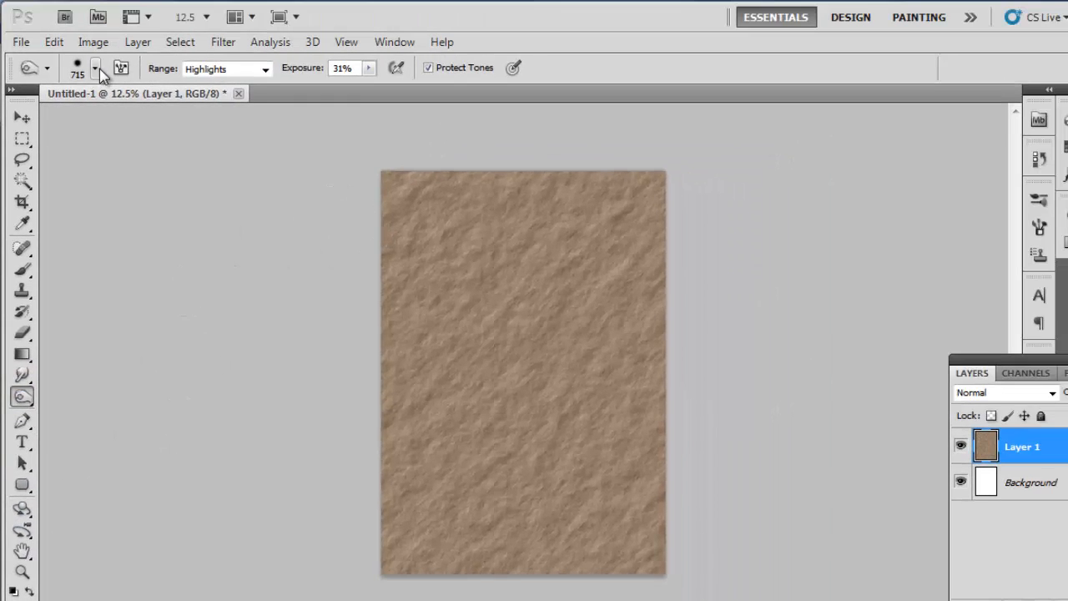
Burn the top-left and right edges with a 700 px brush, Highlights, 30% exposure.
click(95, 67)
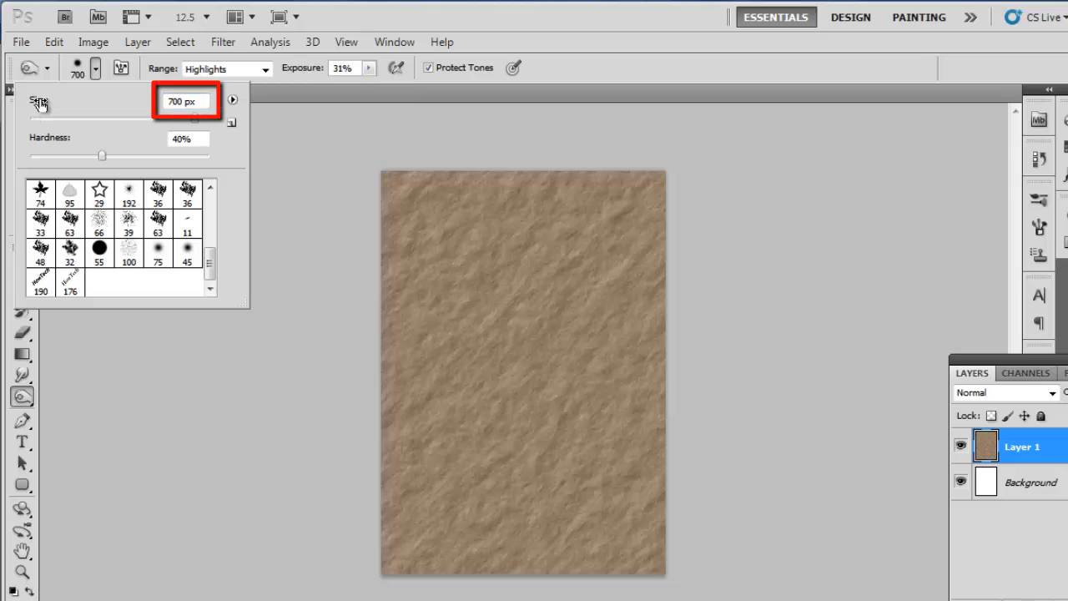
mouse_move(384, 64)
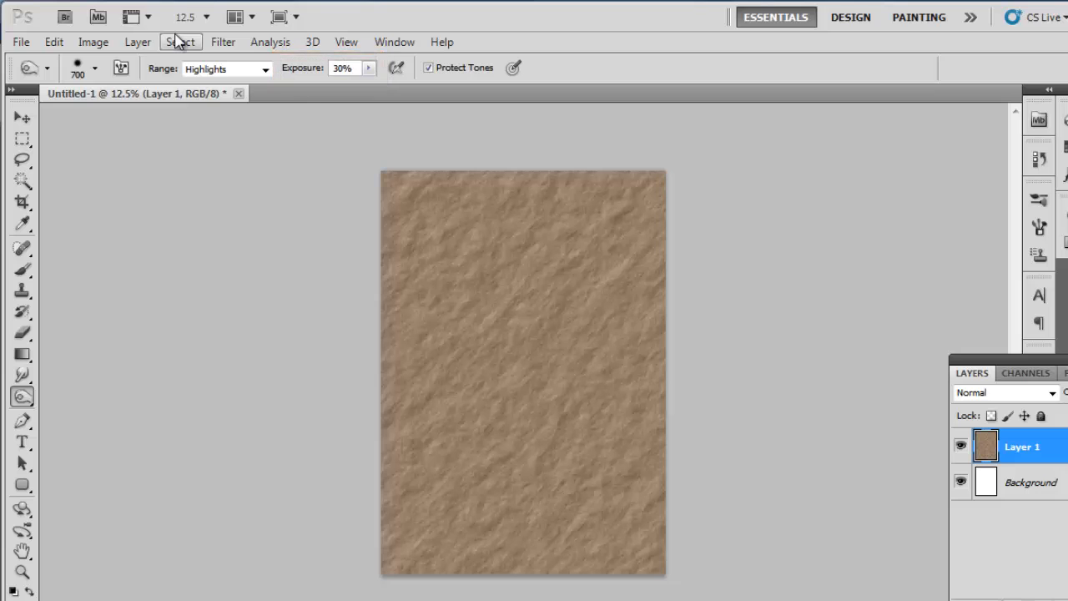
mouse_move(319, 311)
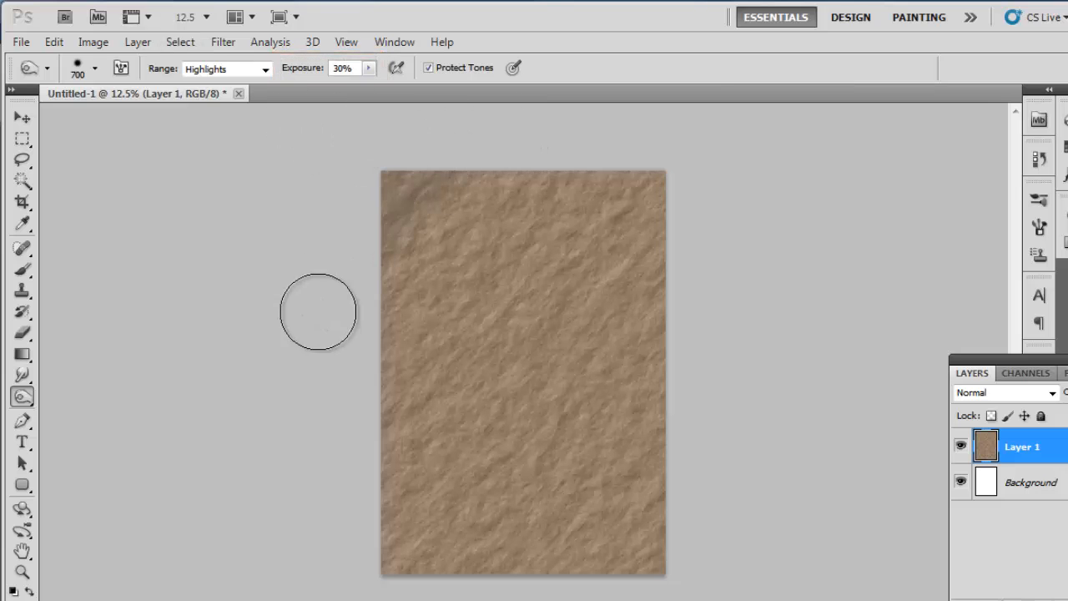
drag(318, 312, 654, 440)
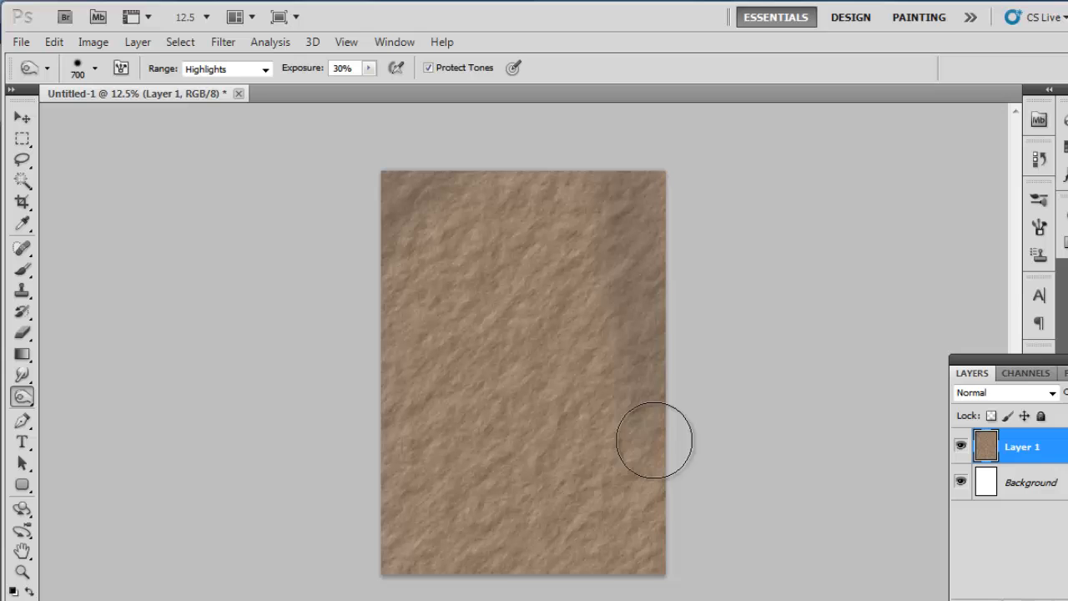